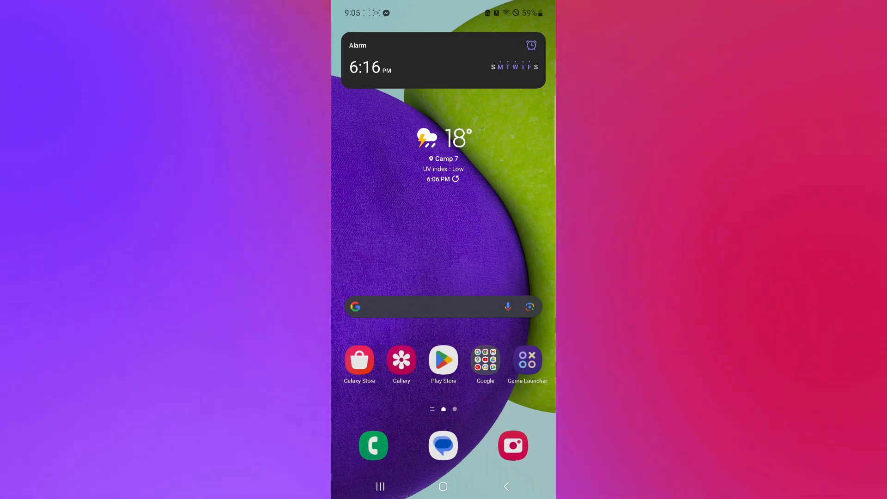
Search Play Store for 'prism live stream' and launch the installed PRISM Live Studio app
{"action": "left_click", "coordinate": [443, 358]}
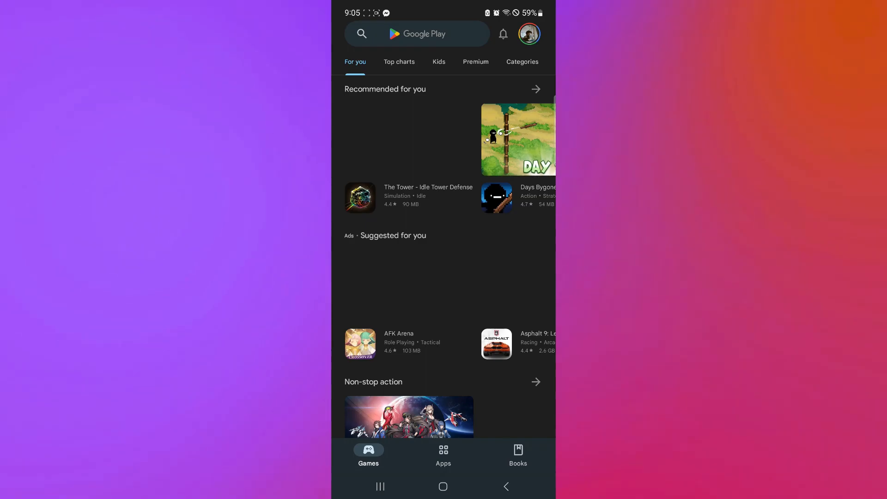
{"action": "left_click", "coordinate": [416, 33]}
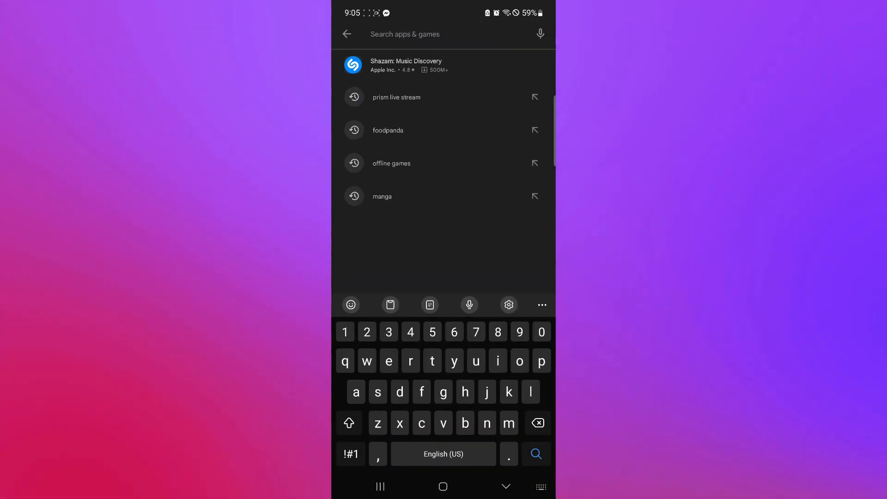
{"action": "left_click", "coordinate": [398, 97]}
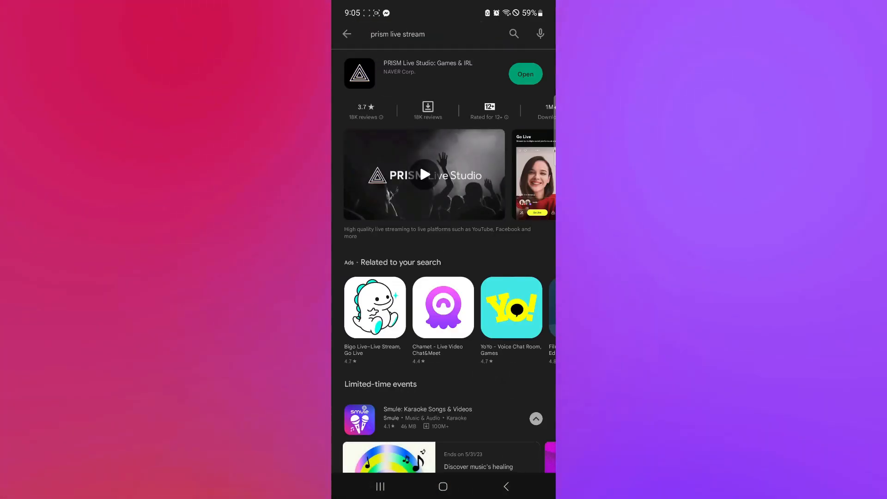
{"action": "left_click", "coordinate": [427, 74]}
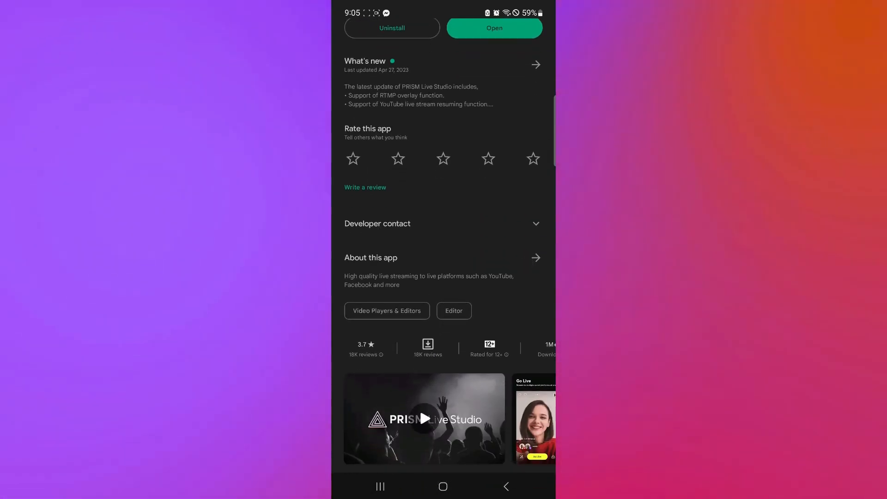
{"action": "scroll", "scroll_direction": "down", "scroll_amount": 3}
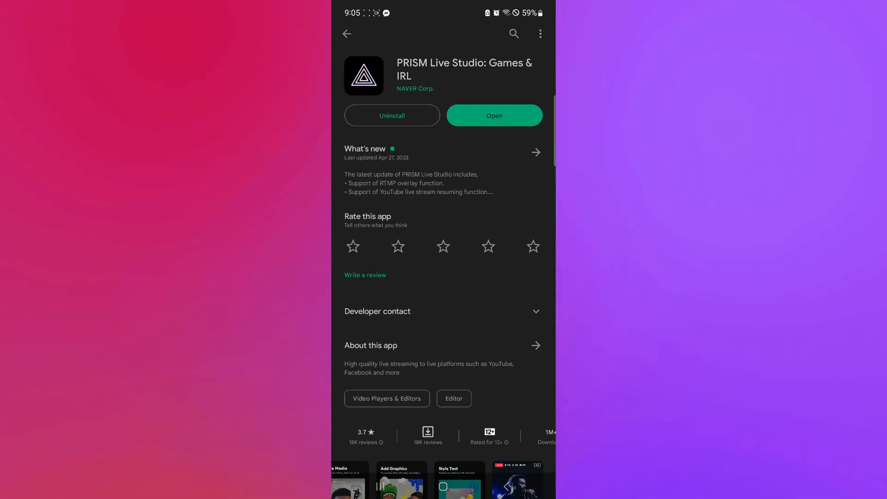
{"action": "left_click", "coordinate": [493, 115]}
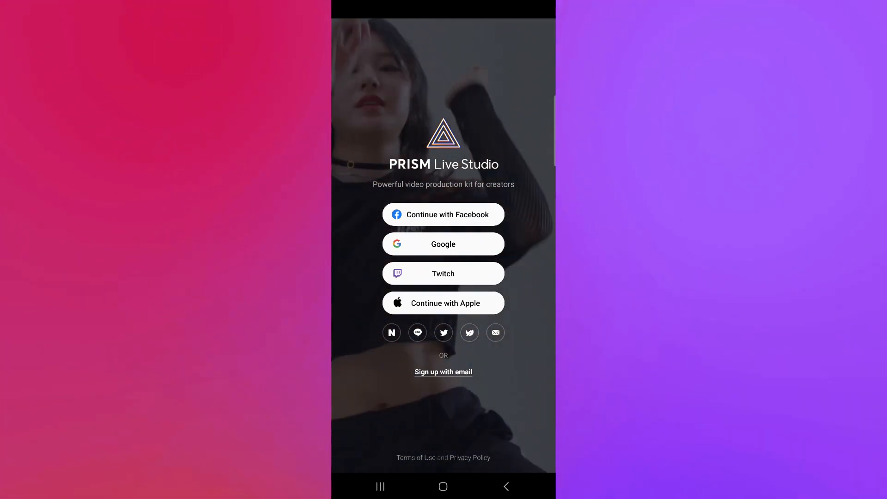
Log into the Twitch account and authorize PRISM Live Studio to access it
{"action": "left_click", "coordinate": [442, 273]}
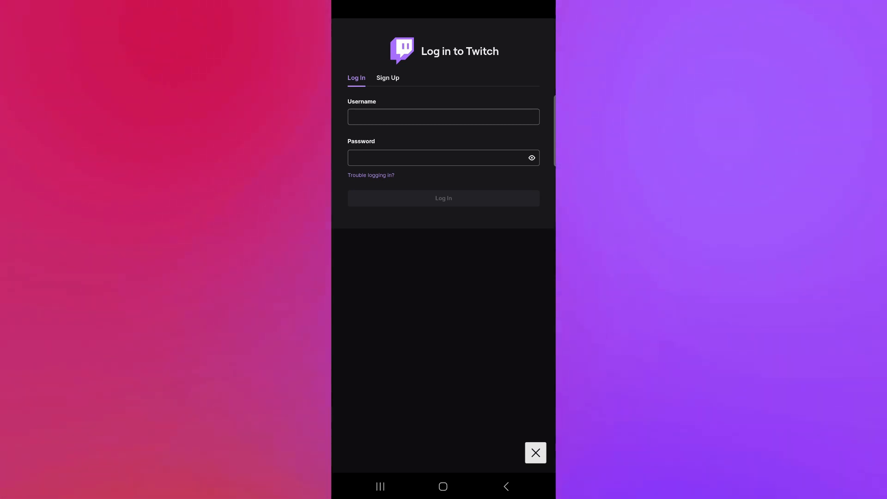
{"action": "type", "text": "xe"}
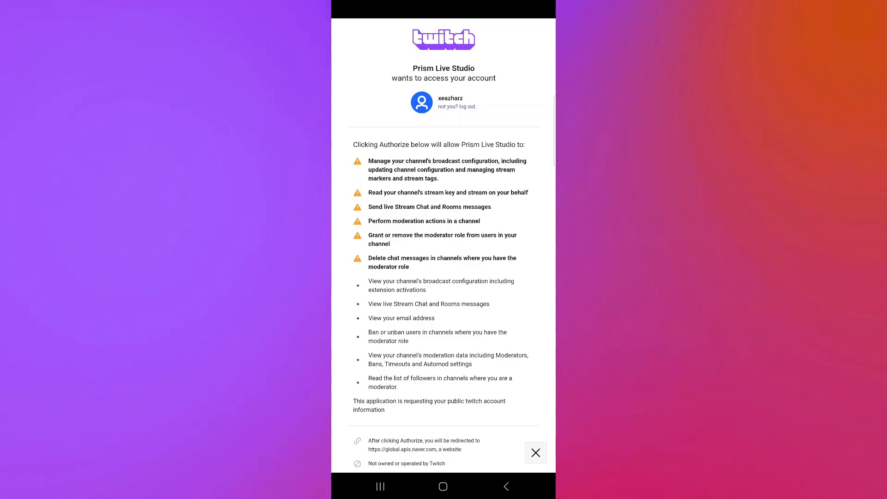
{"action": "scroll", "scroll_direction": "down", "scroll_amount": 3}
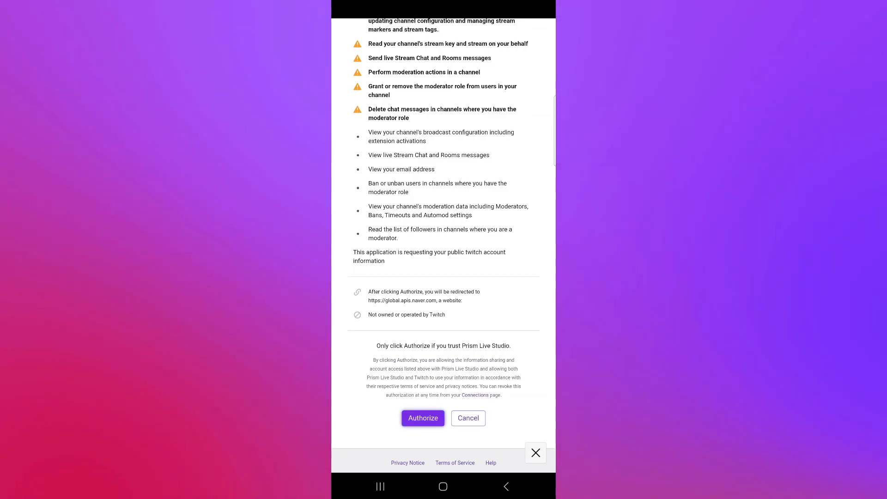
{"action": "left_click", "coordinate": [422, 418]}
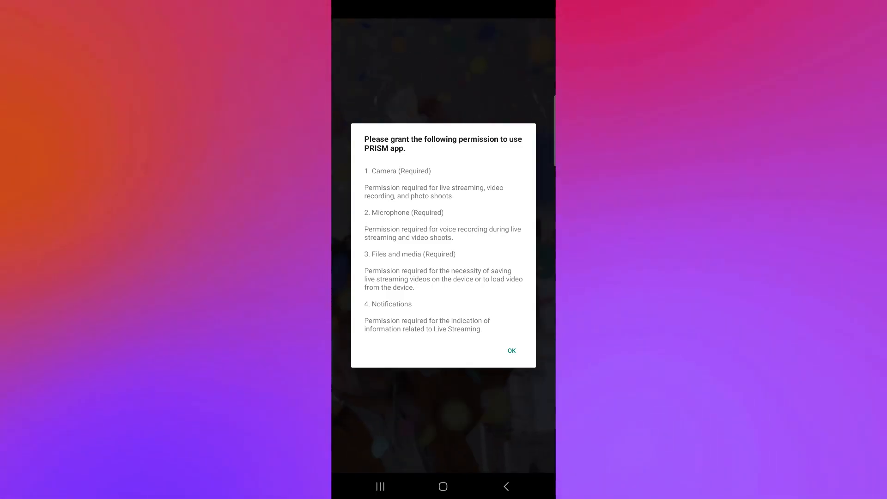
Allow camera and microphone while using the app, and allow photo and video access
{"action": "left_click", "coordinate": [511, 351]}
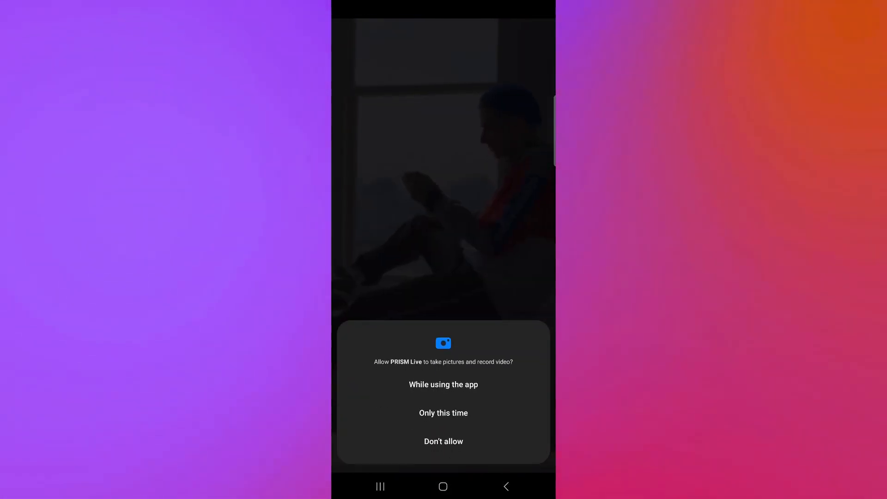
{"action": "left_click", "coordinate": [443, 385]}
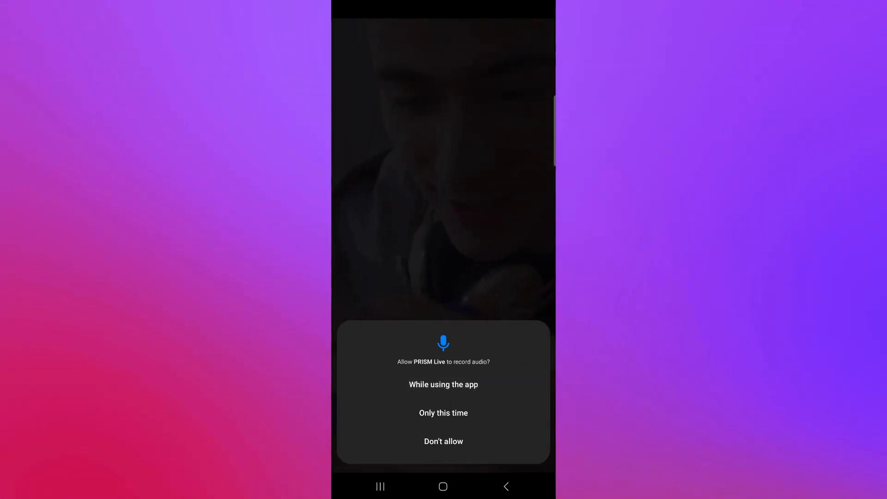
{"action": "left_click", "coordinate": [443, 385]}
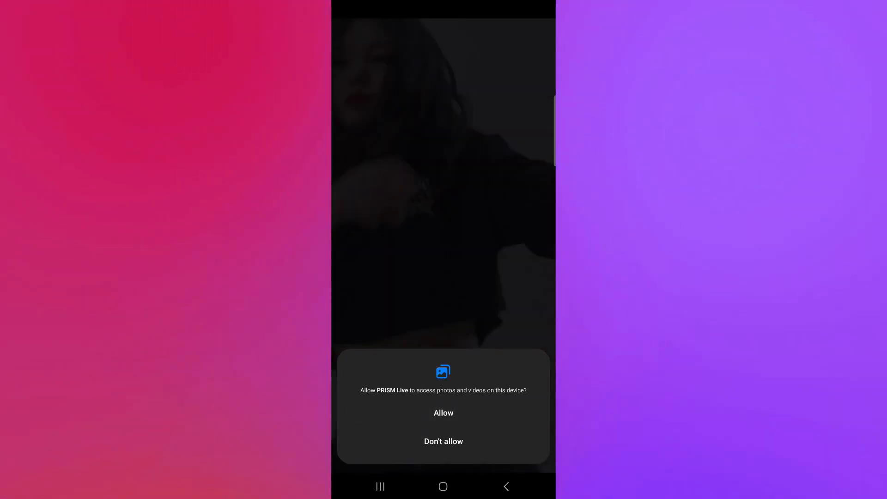
{"action": "left_click", "coordinate": [443, 412]}
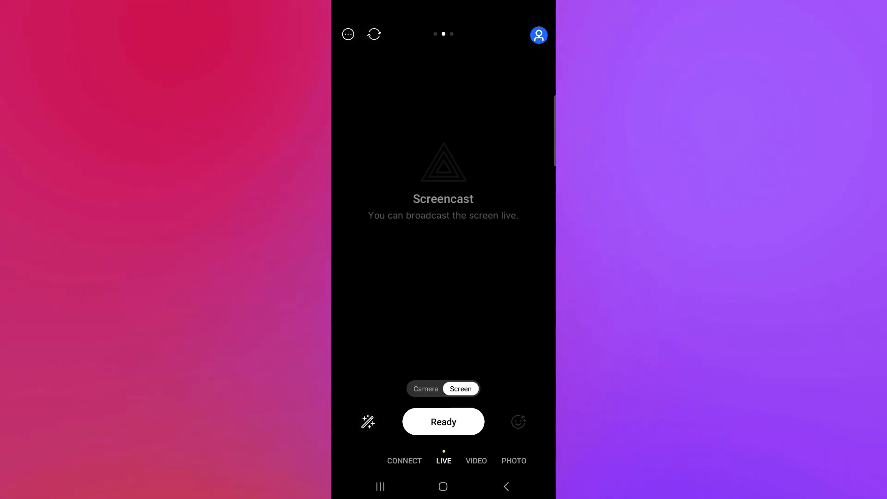
{"action": "left_click", "coordinate": [347, 34]}
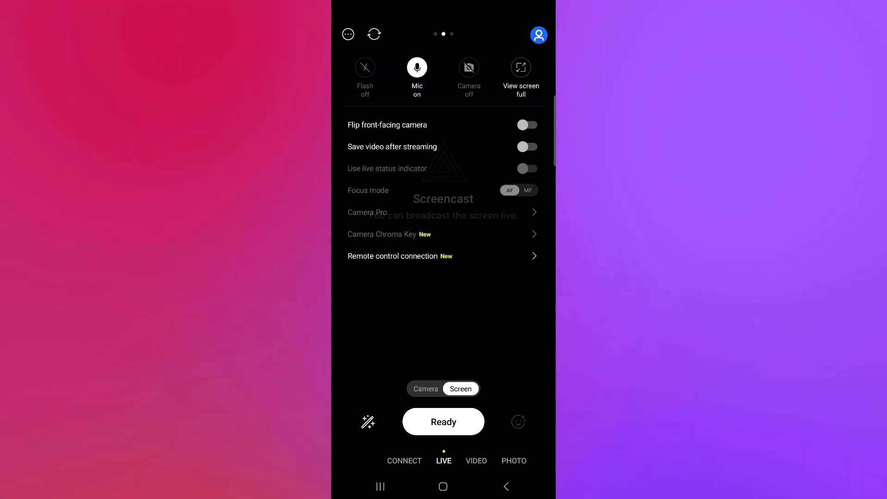
{"action": "left_click", "coordinate": [526, 147]}
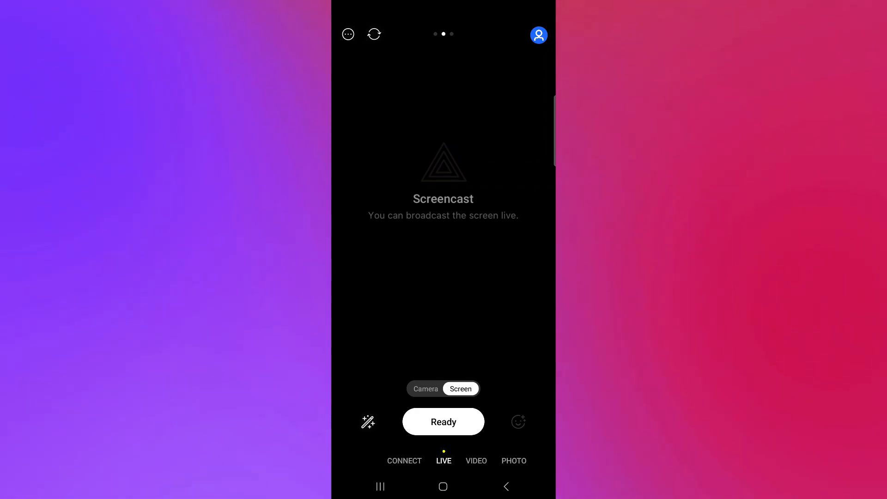
Glance at the empty account profile, then mark the screencast Ready to go live
{"action": "left_click", "coordinate": [536, 34]}
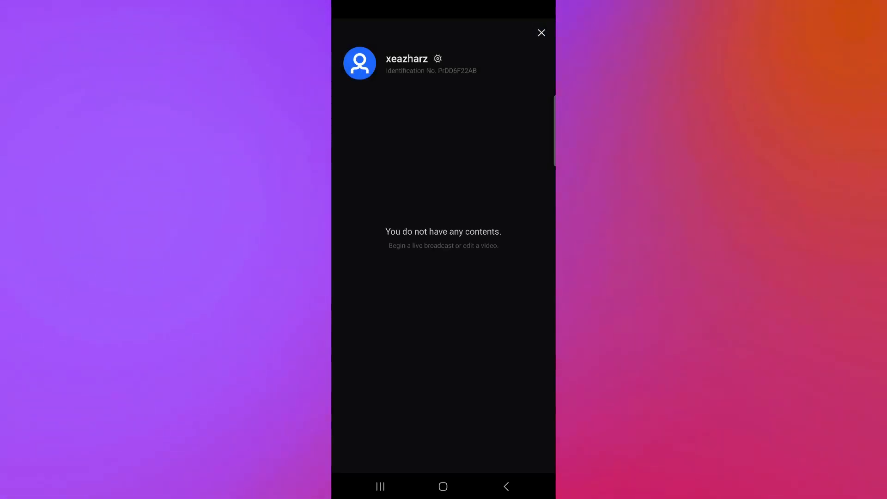
{"action": "left_click", "coordinate": [541, 33]}
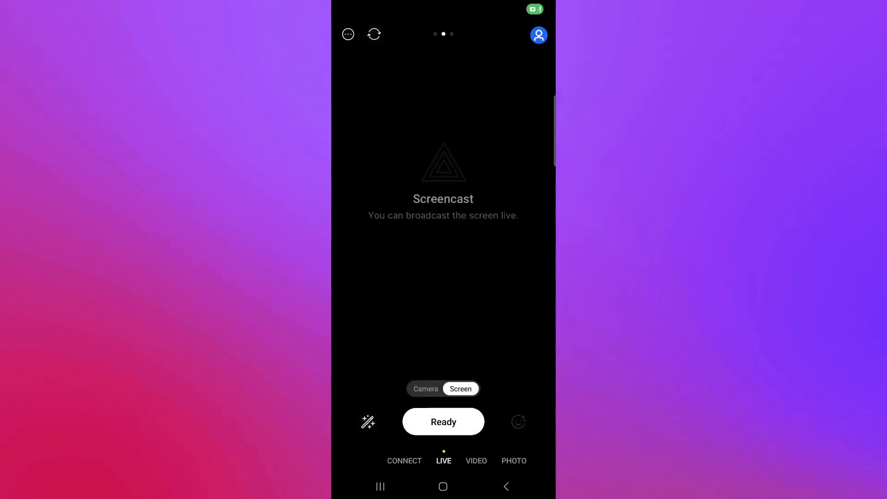
{"action": "left_click", "coordinate": [443, 421]}
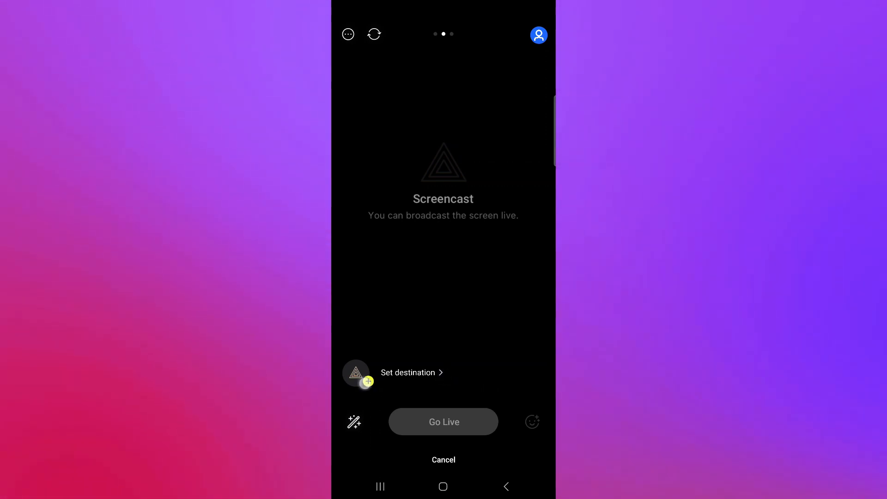
Set the destination by connecting the already signed-in Twitch account as the channel
{"action": "left_click", "coordinate": [411, 372]}
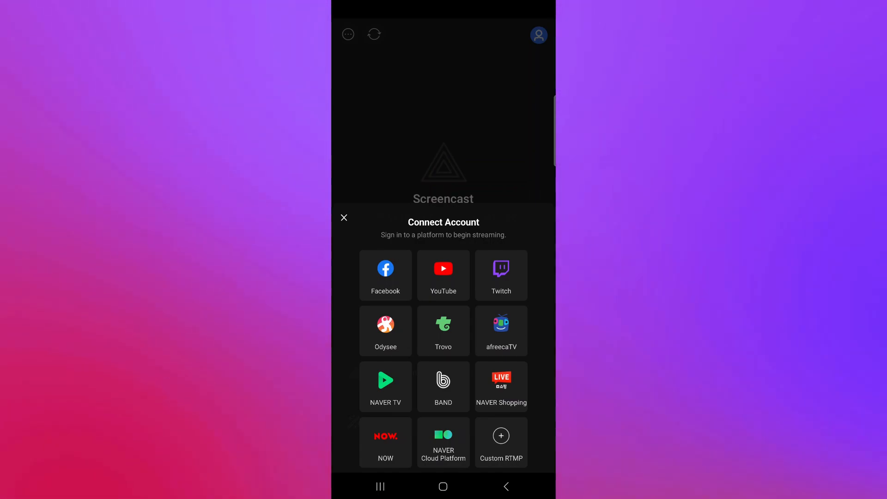
{"action": "left_click", "coordinate": [503, 357]}
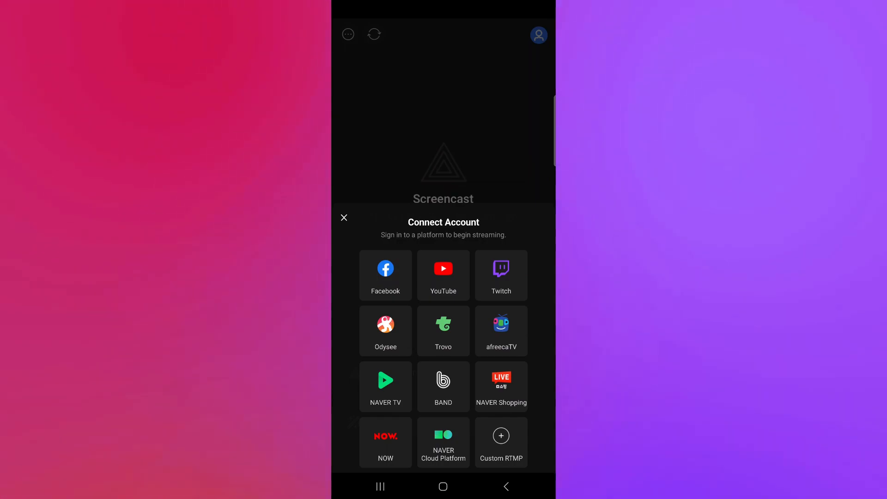
{"action": "left_click", "coordinate": [500, 276]}
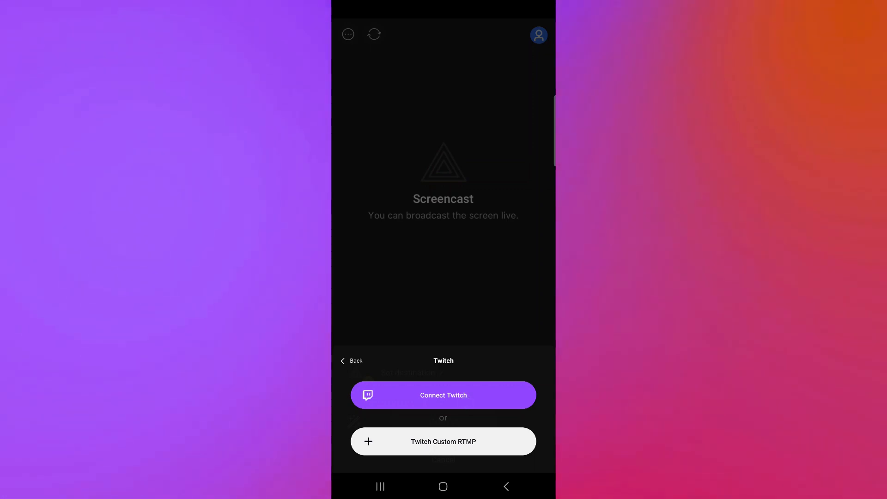
{"action": "left_click", "coordinate": [442, 395]}
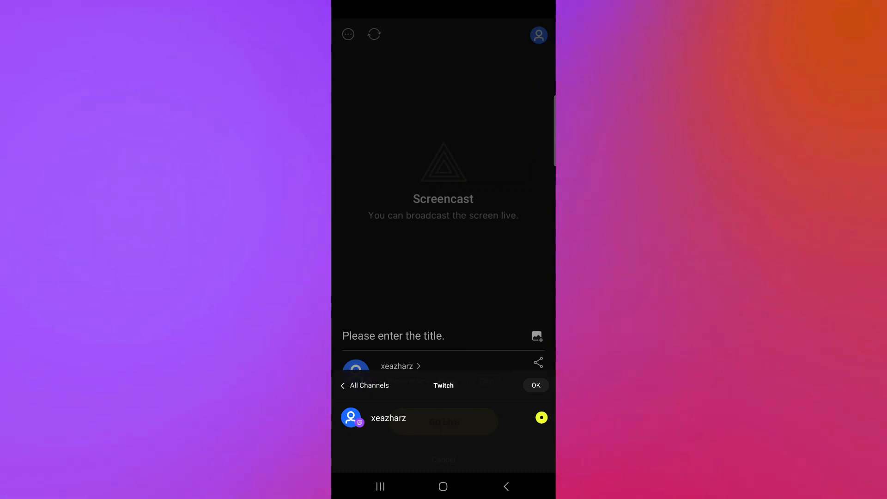
Confirm the Twitch channel and title the broadcast 'hungry shark'
{"action": "left_click", "coordinate": [535, 385]}
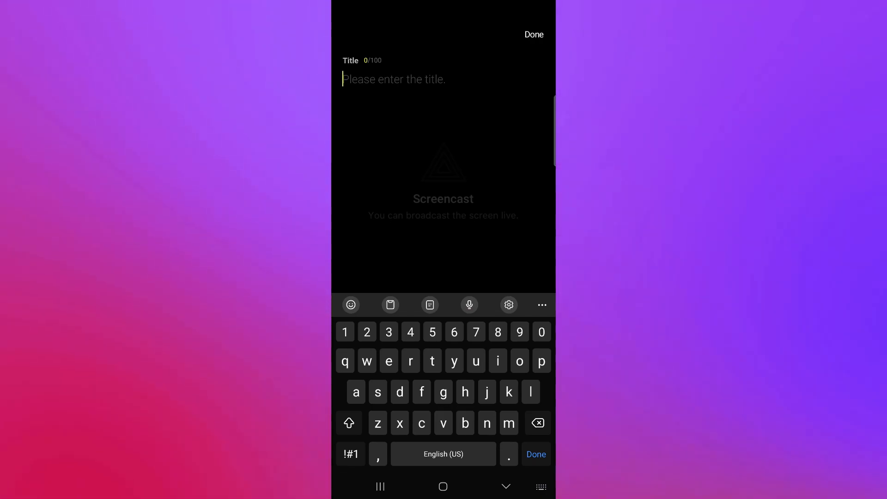
{"action": "type", "text": "hungry shark"}
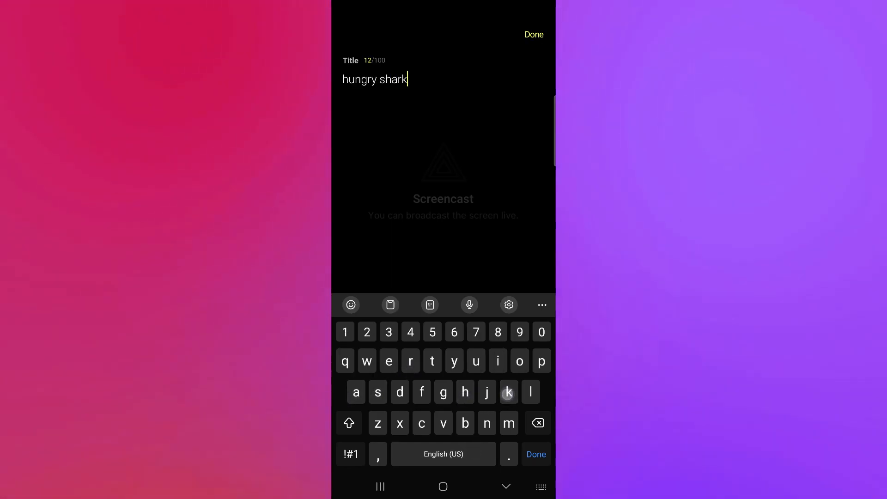
{"action": "left_click", "coordinate": [534, 34]}
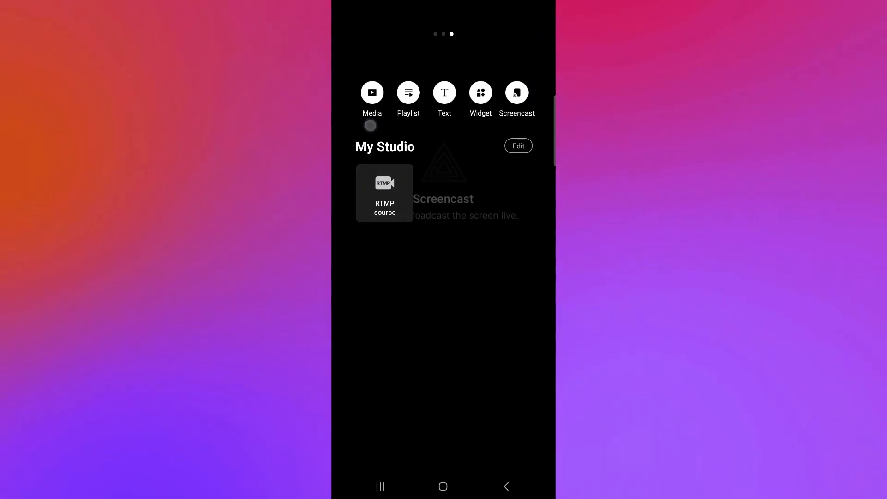
Skip the Playlist source and bring up the Text template gallery instead
{"action": "left_click", "coordinate": [371, 92]}
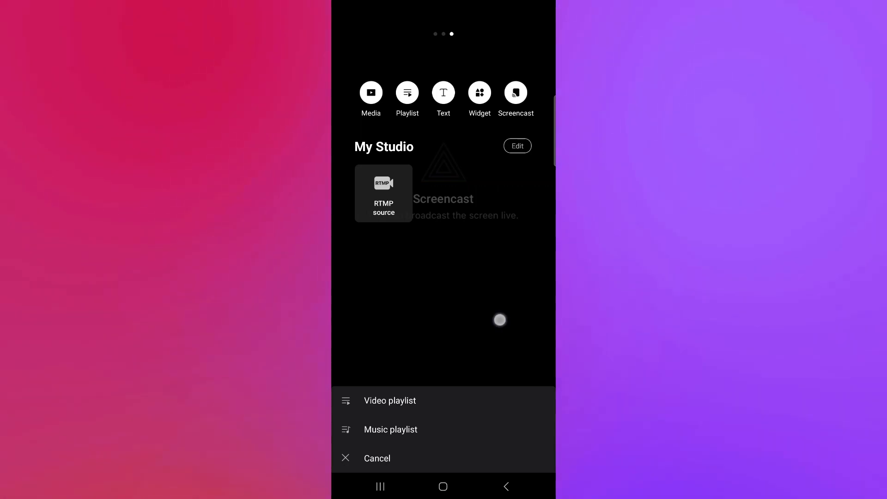
{"action": "left_click", "coordinate": [443, 95]}
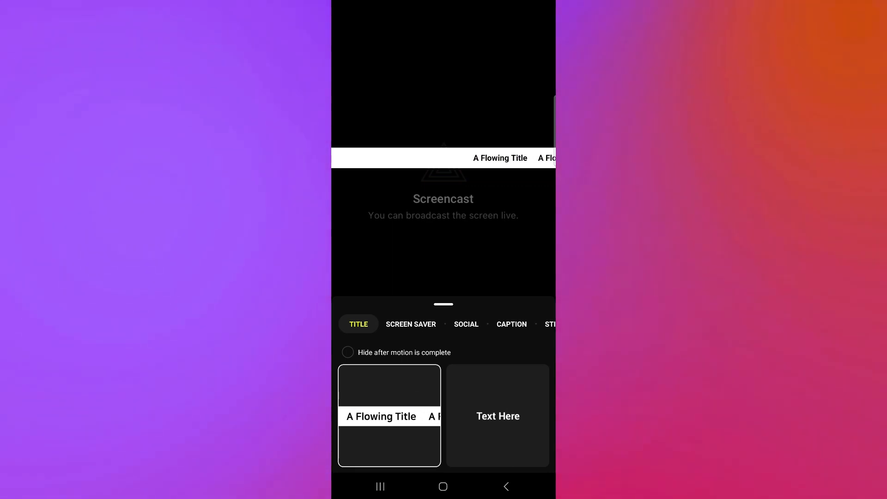
Browse Caption and Sticker templates, then pick 'A Flowing Title' reading the channel name 'Xeazharz'
{"action": "left_click", "coordinate": [389, 416]}
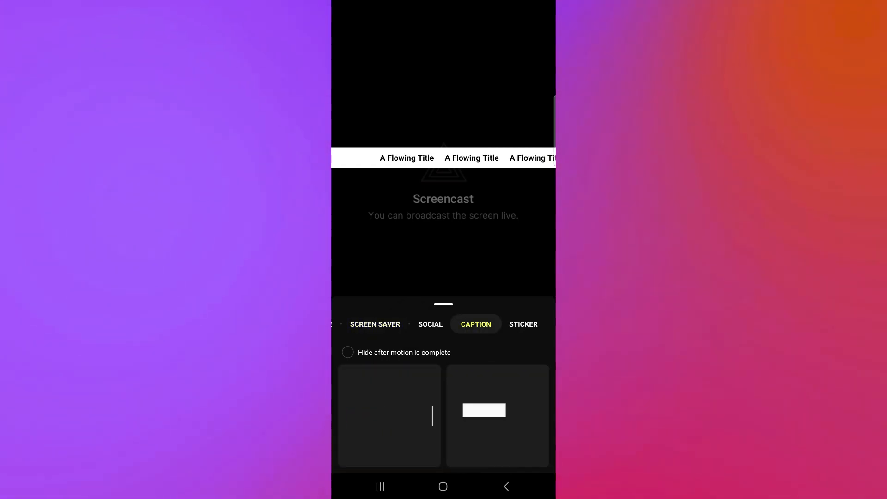
{"action": "left_click", "coordinate": [522, 324]}
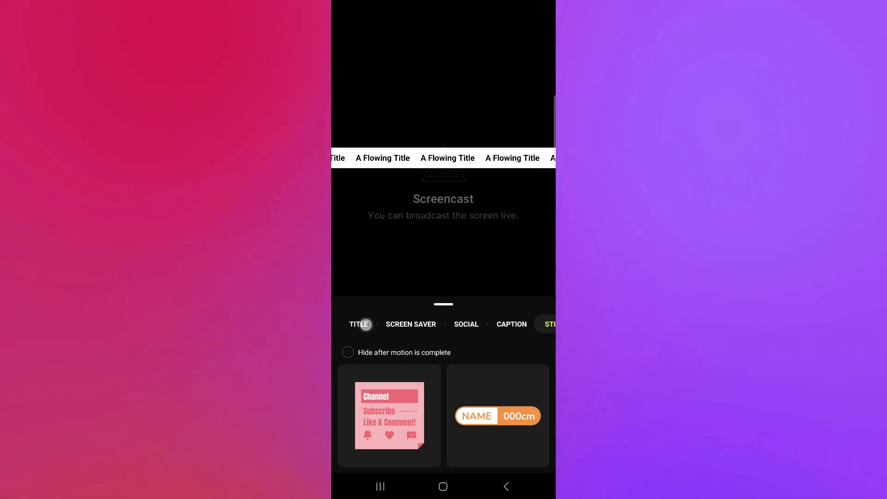
{"action": "left_click", "coordinate": [383, 159]}
{"action": "type", "text": "Xeazharz"}
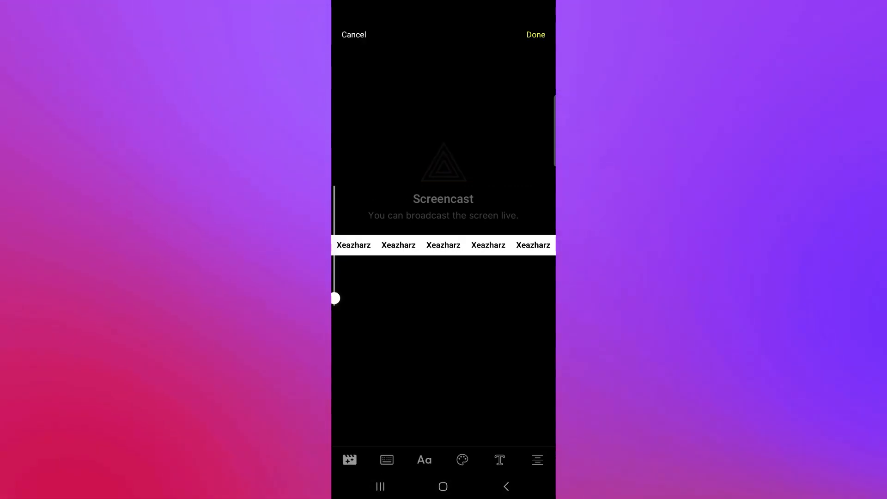
Recolour the Xeazharz ticker's background bar red and save it to My Studio
{"action": "left_click", "coordinate": [424, 459]}
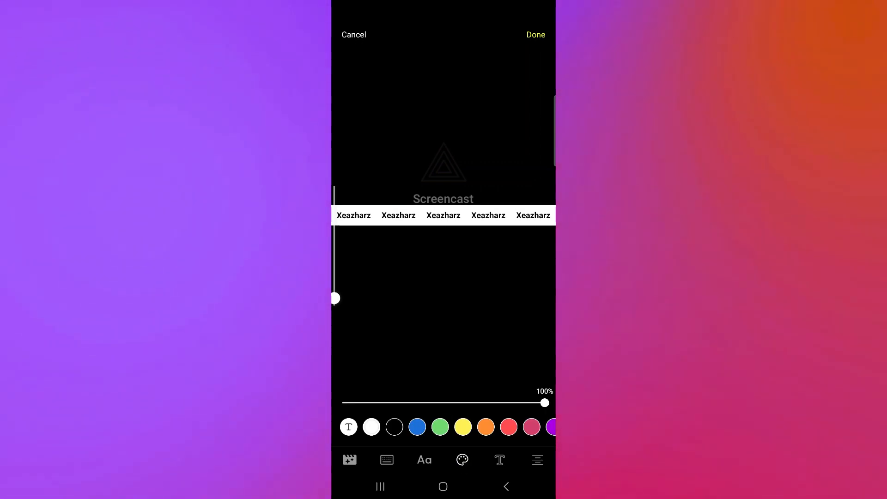
{"action": "left_click", "coordinate": [508, 427]}
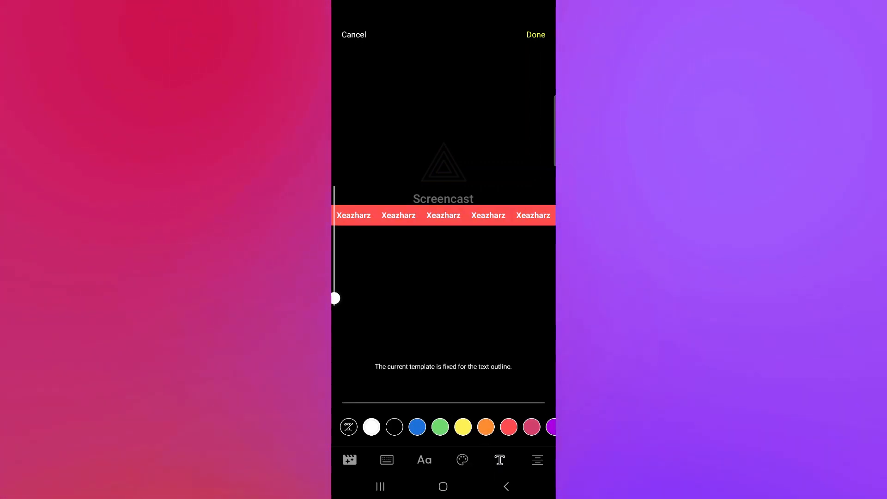
{"action": "left_click", "coordinate": [536, 460]}
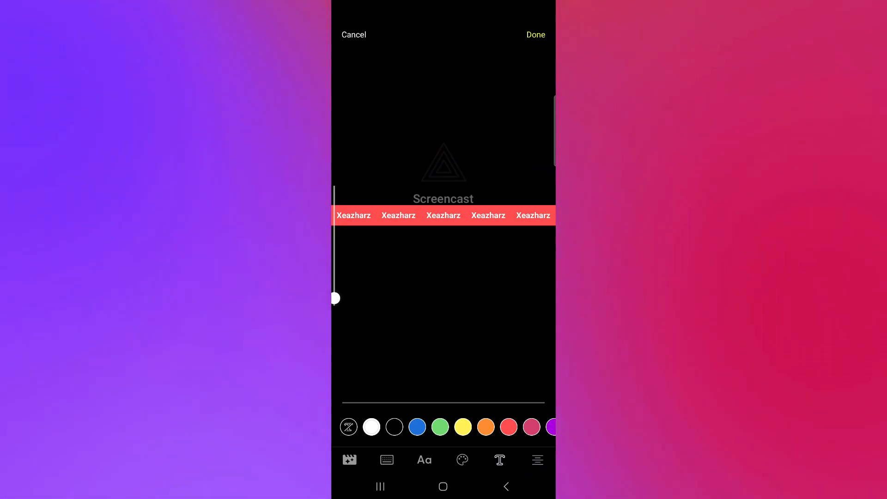
{"action": "left_click", "coordinate": [534, 34]}
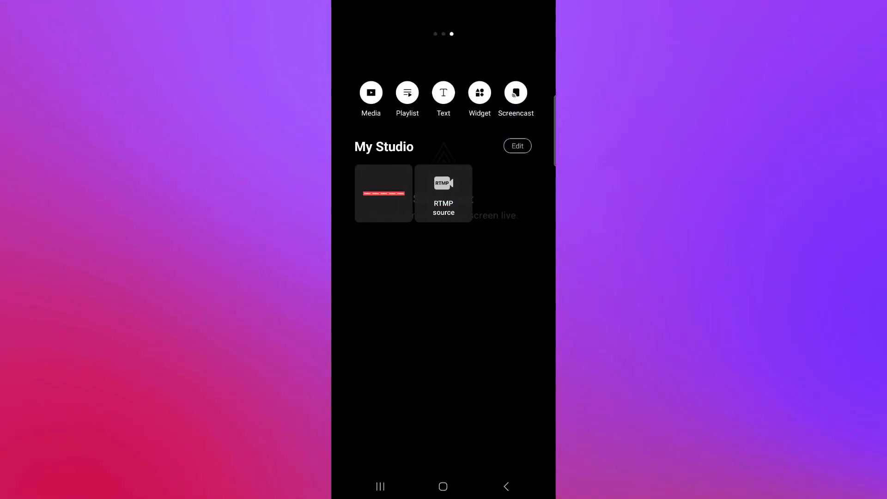
Return to the go-live screen with the red ticker, and cancel out of Set Intro without adding one
{"action": "left_click", "coordinate": [516, 92]}
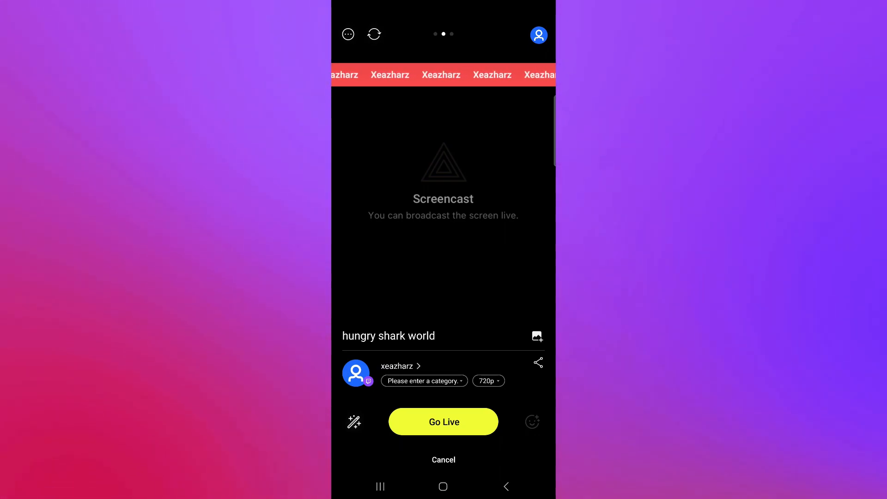
{"action": "left_click", "coordinate": [354, 423]}
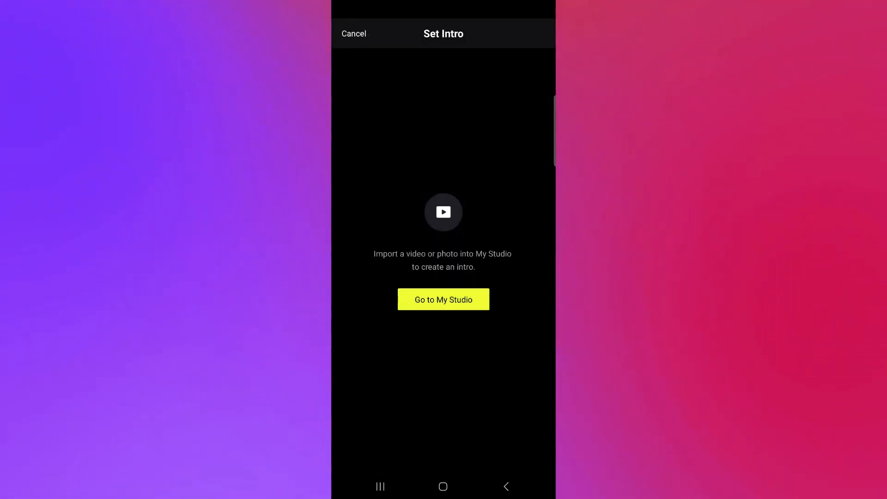
{"action": "left_click", "coordinate": [443, 299]}
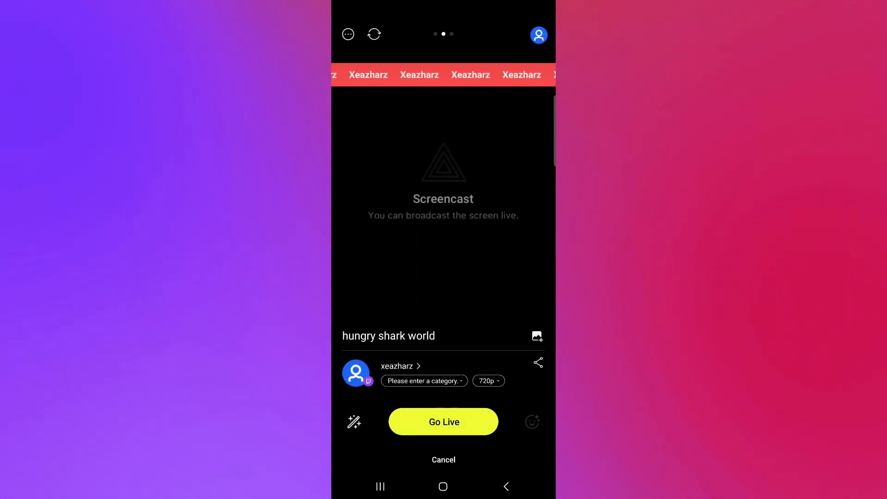
Search the category list for 'hungry shark' and choose Hungry Shark World
{"action": "left_click", "coordinate": [423, 379]}
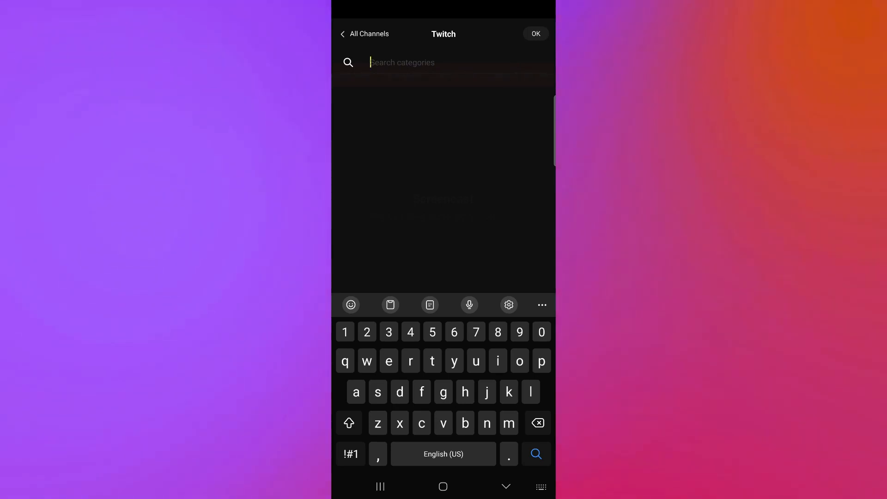
{"action": "type", "text": "game"}
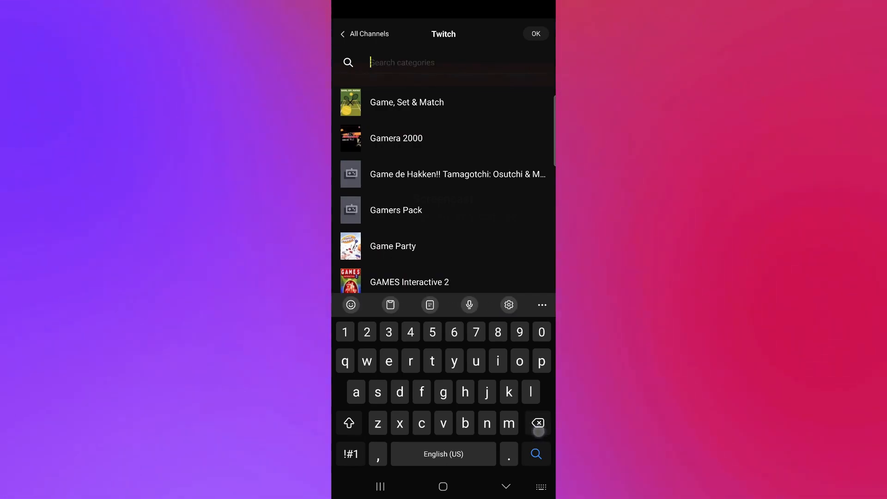
{"action": "type", "text": "hungry"}
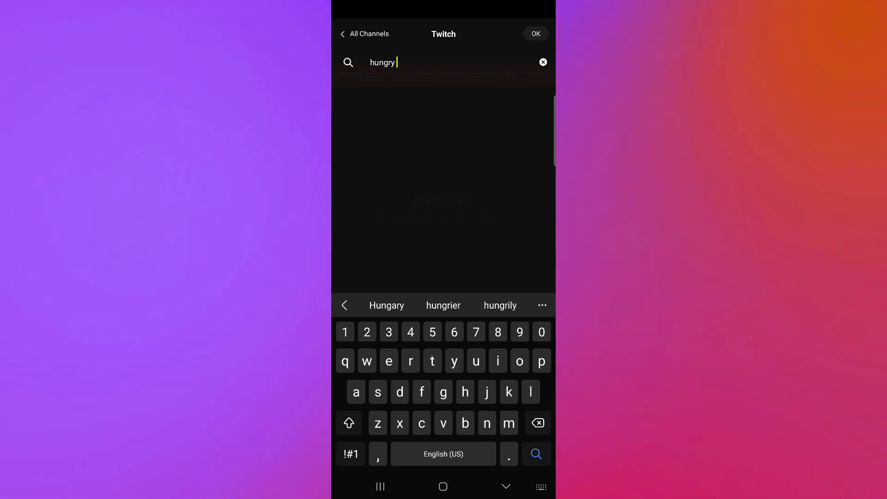
{"action": "type", "text": "shark"}
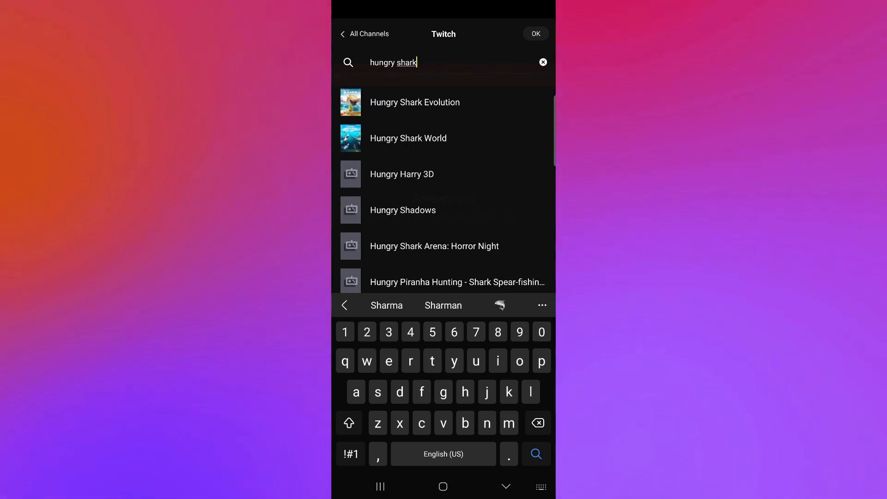
{"action": "left_click", "coordinate": [407, 138]}
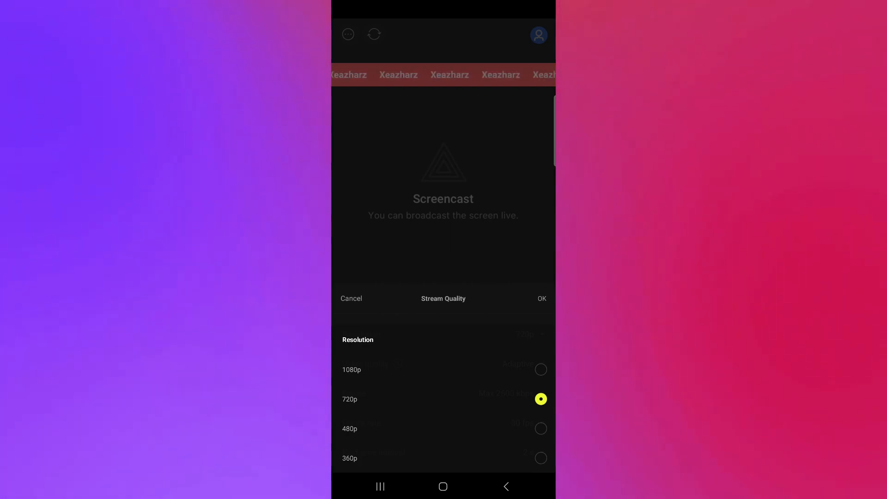
Keep 720p resolution with Adaptive video quality and apply the settings
{"action": "left_click", "coordinate": [349, 399]}
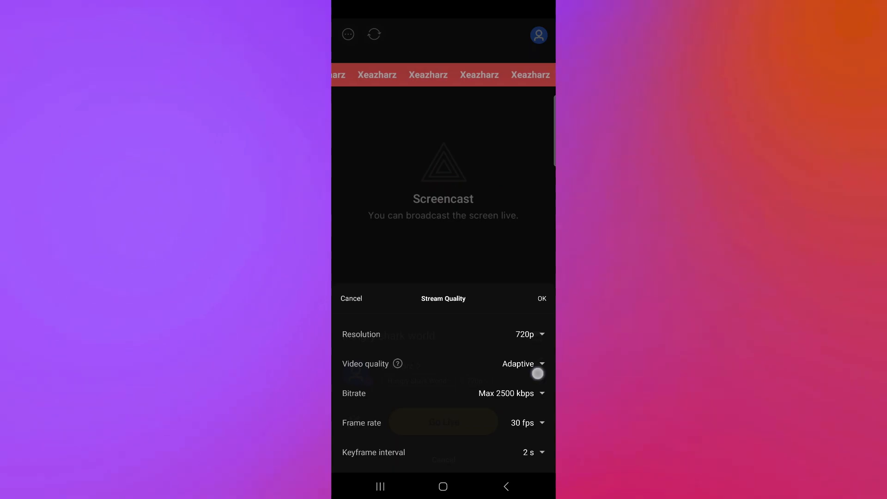
{"action": "left_click", "coordinate": [518, 364]}
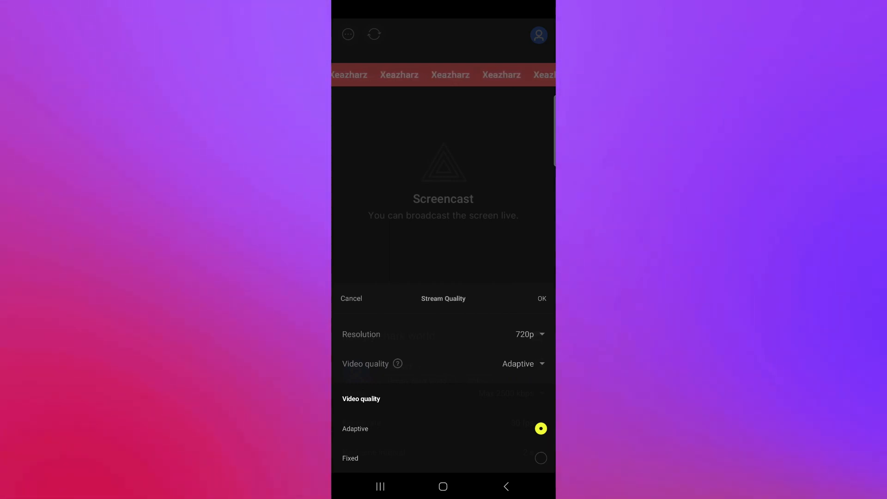
{"action": "left_click", "coordinate": [540, 428]}
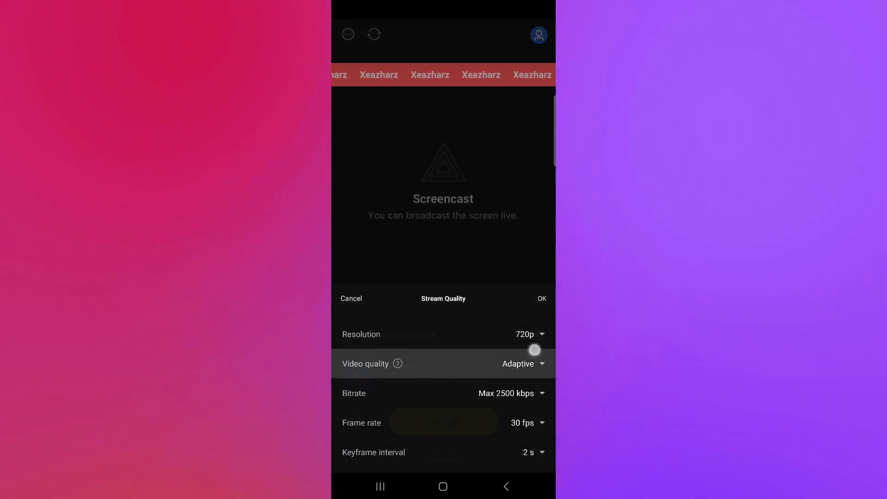
{"action": "left_click", "coordinate": [511, 393]}
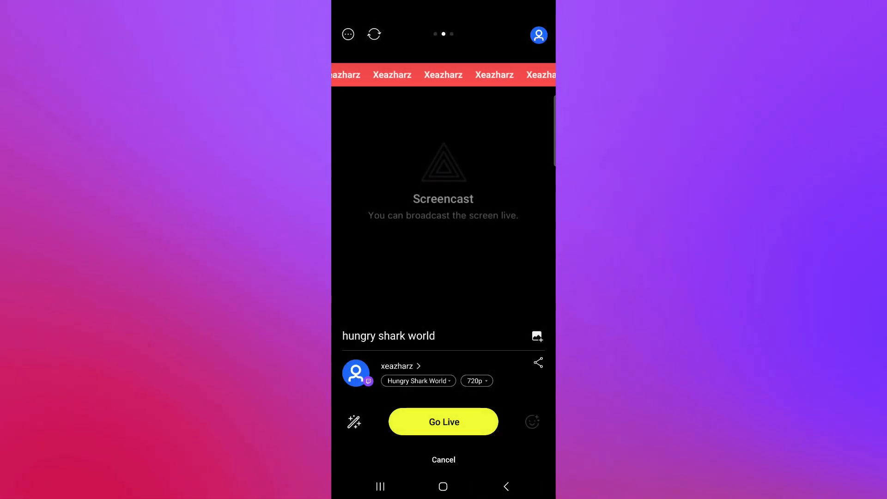
Shorten the keyframe interval to 1 second in Stream Quality
{"action": "left_click", "coordinate": [475, 380]}
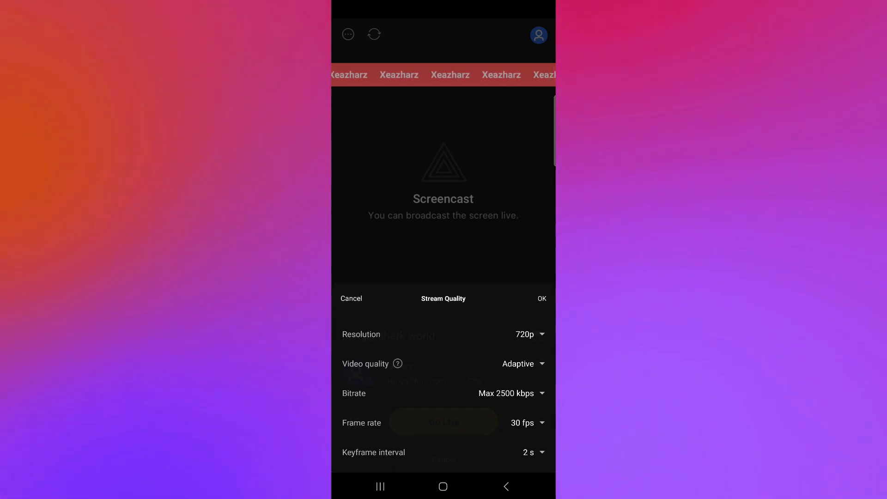
{"action": "left_click", "coordinate": [526, 422]}
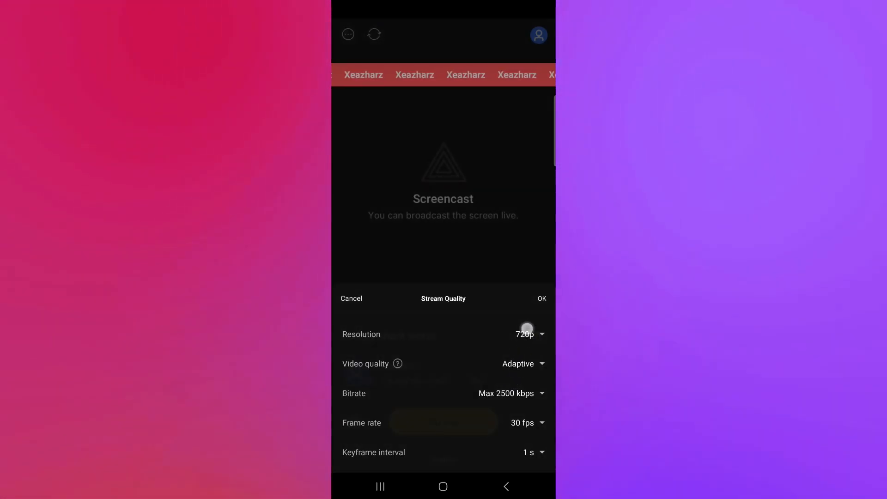
{"action": "left_click", "coordinate": [540, 298]}
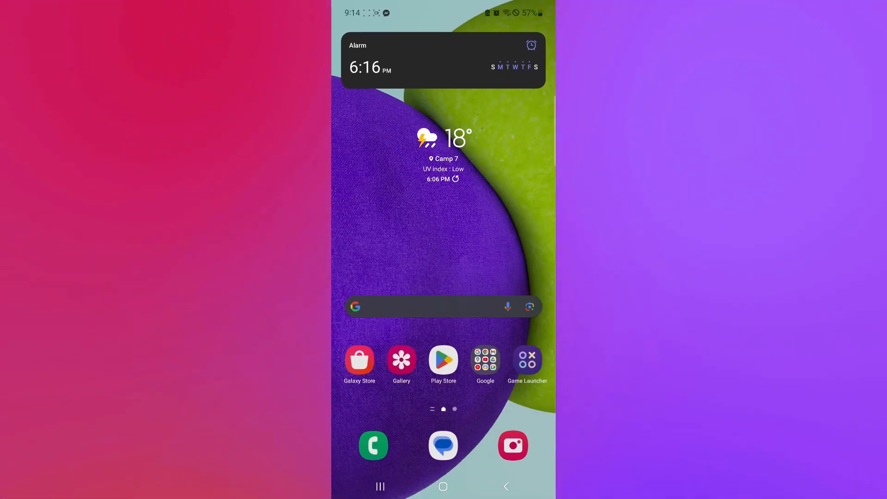
Launch the phone's Game Launcher listing Hungry Shark among recent games
{"action": "left_click", "coordinate": [526, 358]}
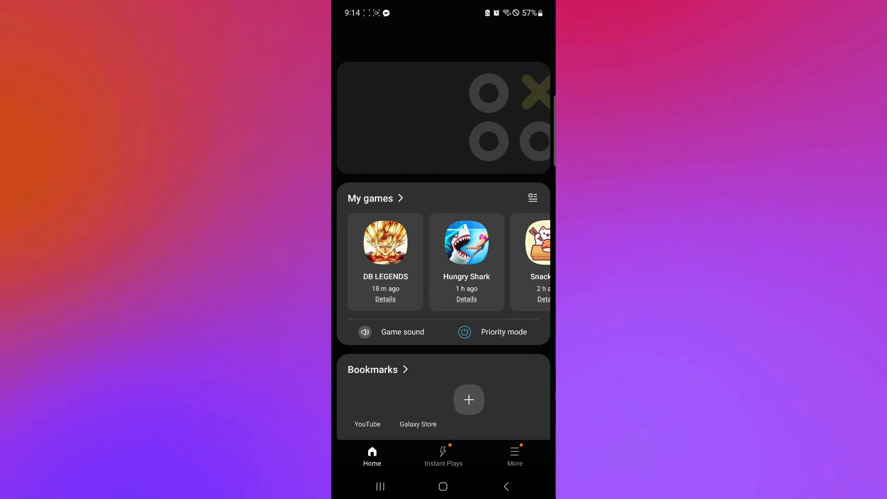